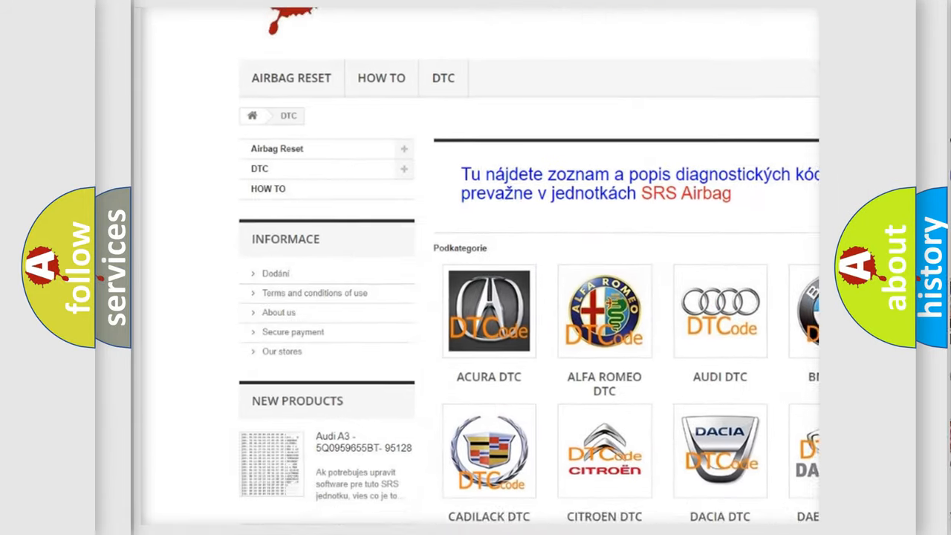
{"action": "scroll", "scroll_direction": "down", "scroll_amount": 3}
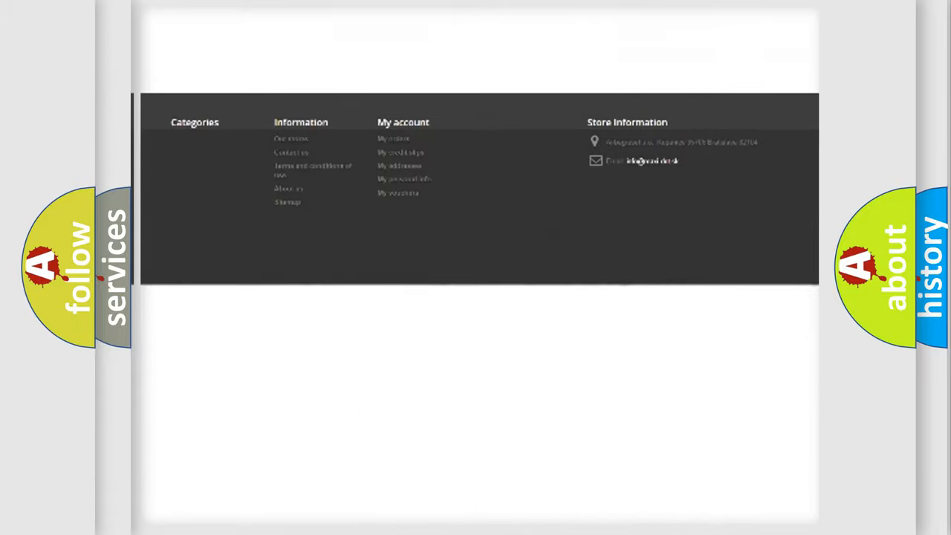
{"action": "scroll", "scroll_direction": "up", "scroll_amount": 3}
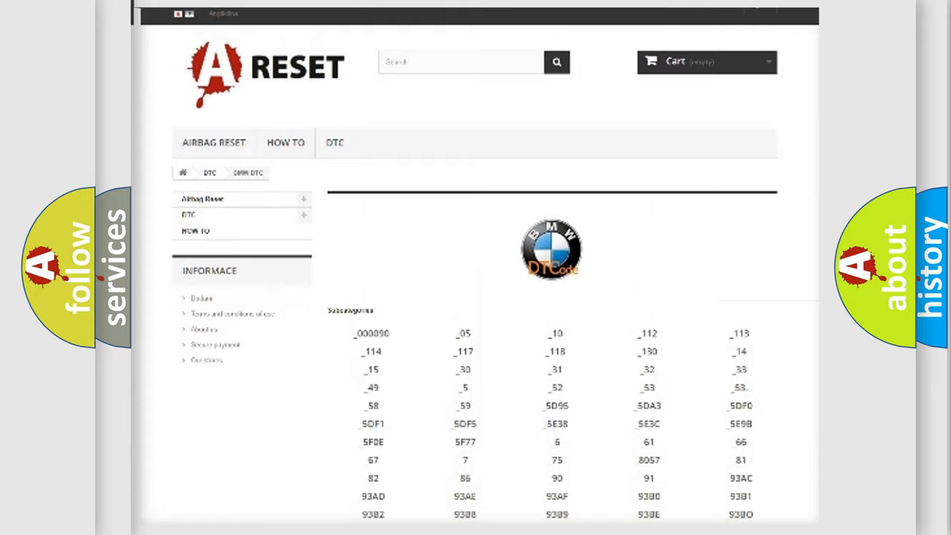